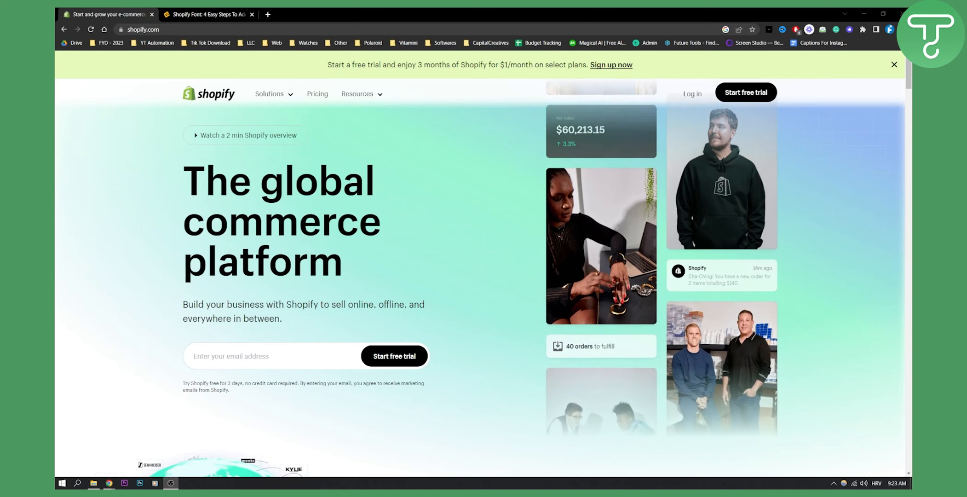
Step: Switch to the Shopify font article and highlight the Step 1 note to download the webfont version
left_click(207, 14)
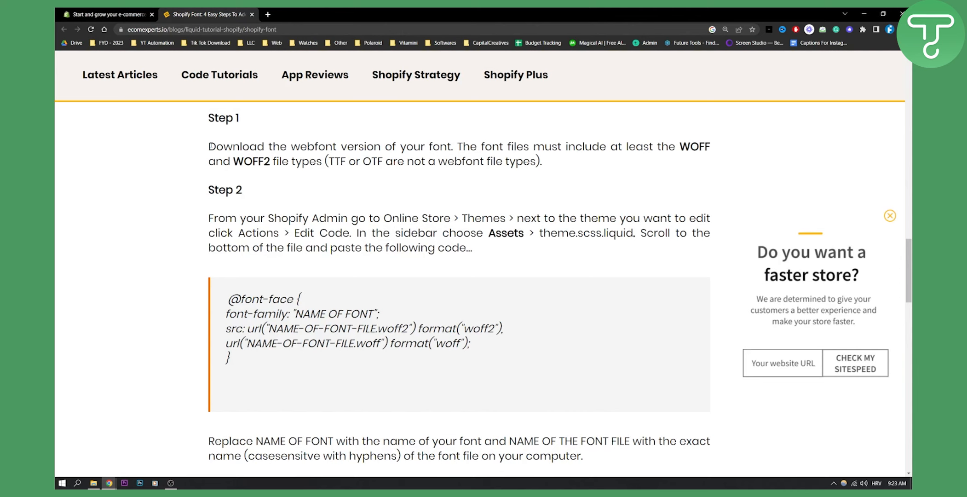
left_click_drag(209, 146, 450, 146)
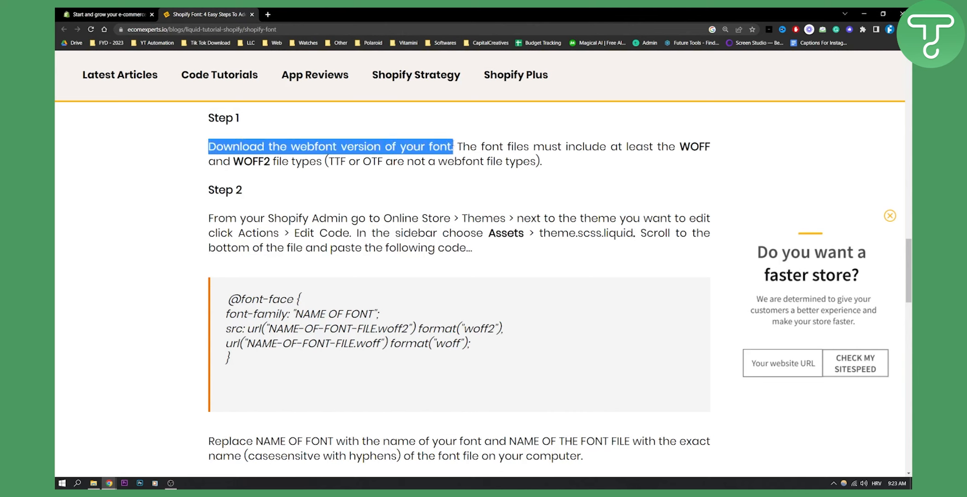
left_click(683, 120)
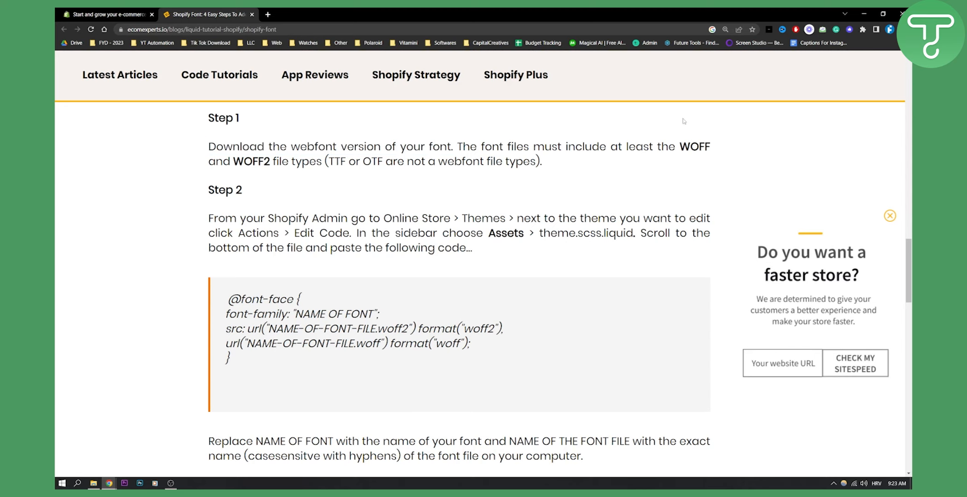
double_click(696, 147)
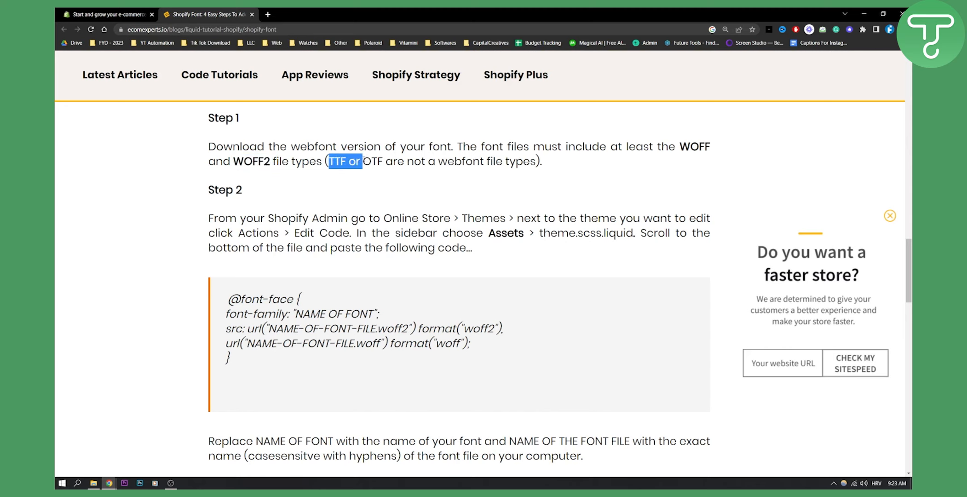
Step: Highlight the TTF or OTF file-type note and the Step 2 Online Store to Edit Code path
left_click_drag(329, 161, 385, 161)
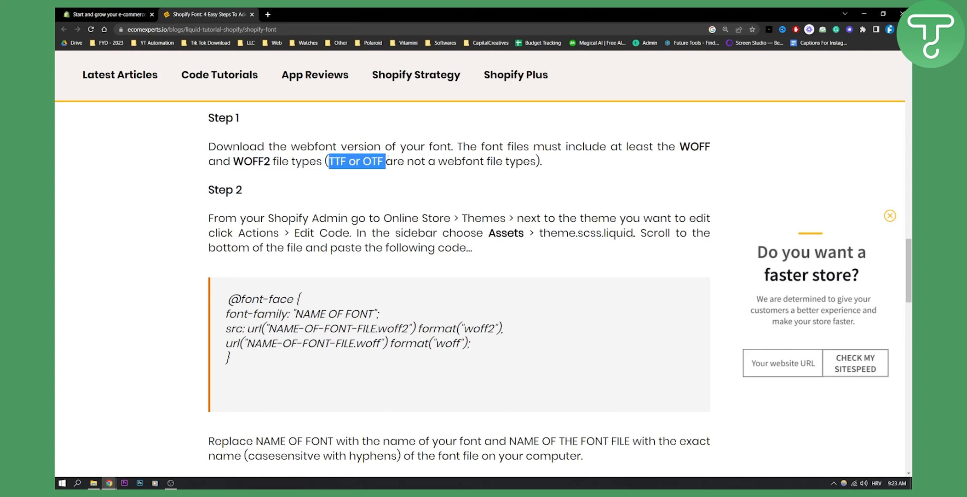
left_click_drag(328, 161, 536, 161)
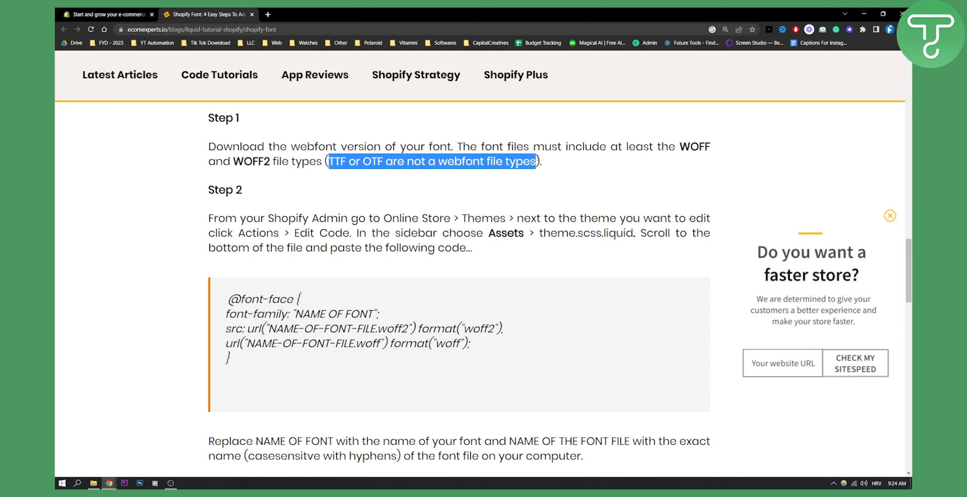
left_click_drag(684, 147, 452, 161)
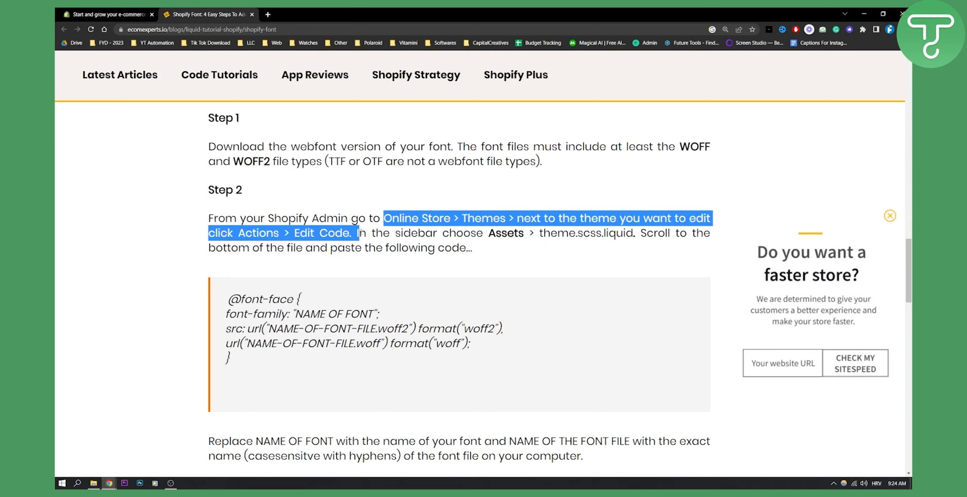
left_click(487, 233)
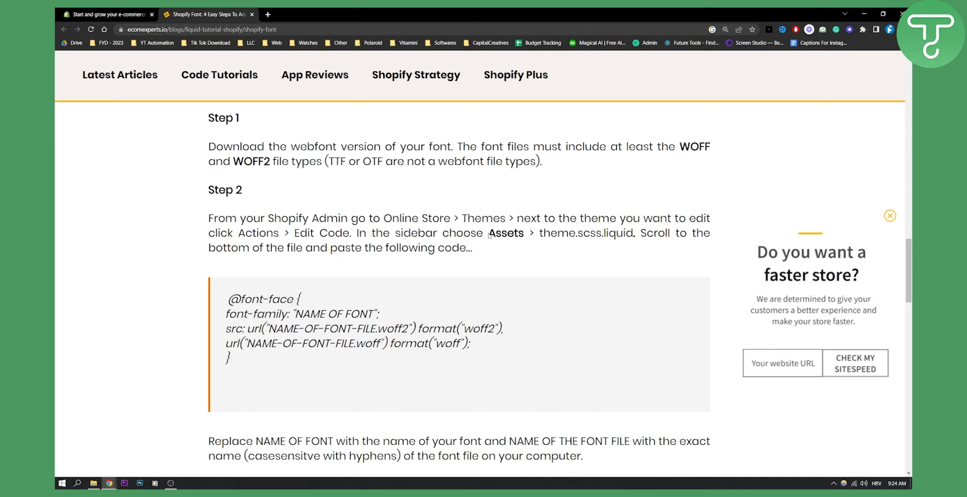
double_click(561, 233)
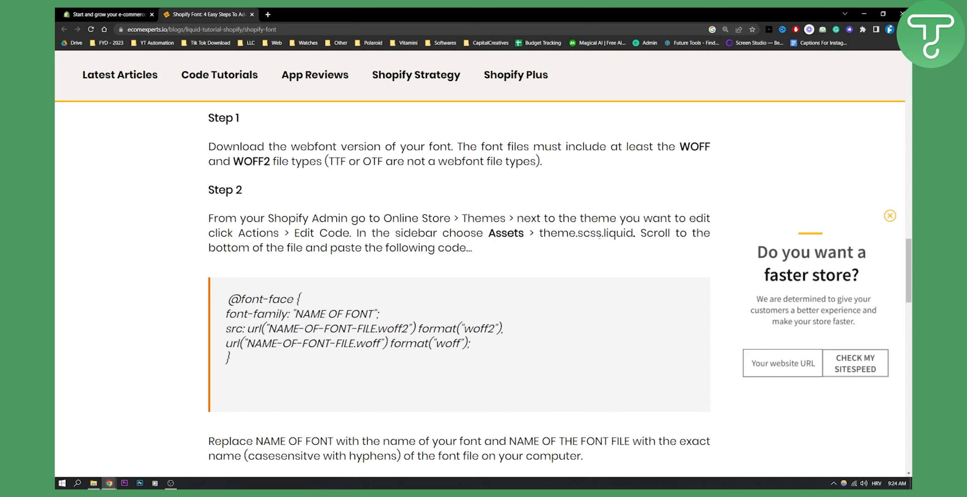
mouse_move(239, 356)
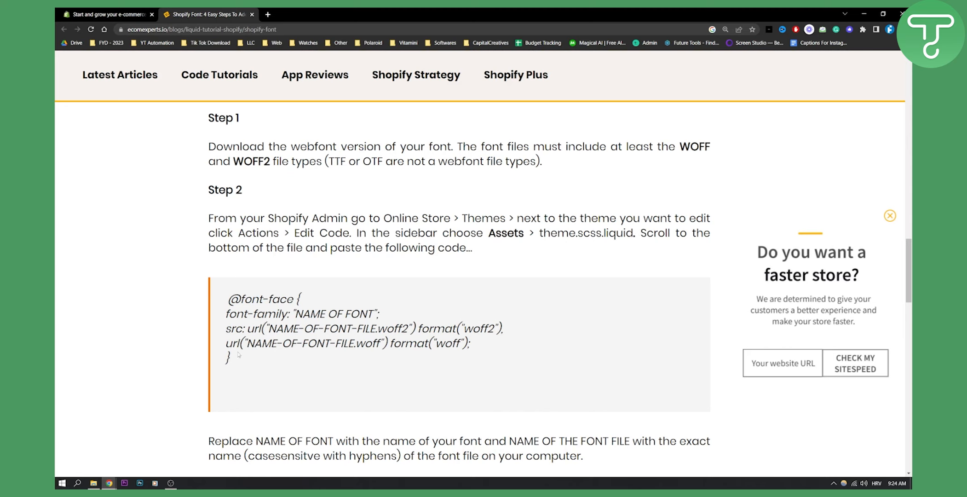
left_click_drag(225, 299, 228, 356)
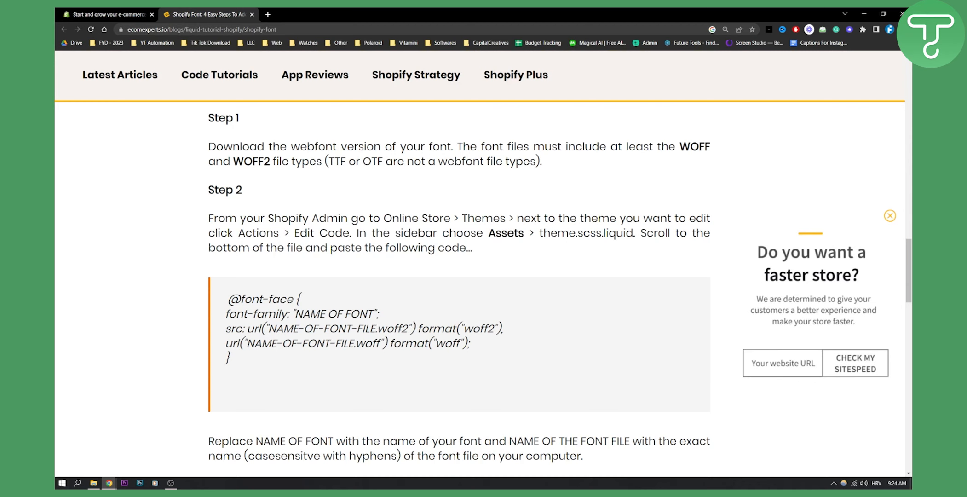
Step: Scroll past the second code snippet to Step 3 on uploading font files and Step 4
scroll("down", 3)
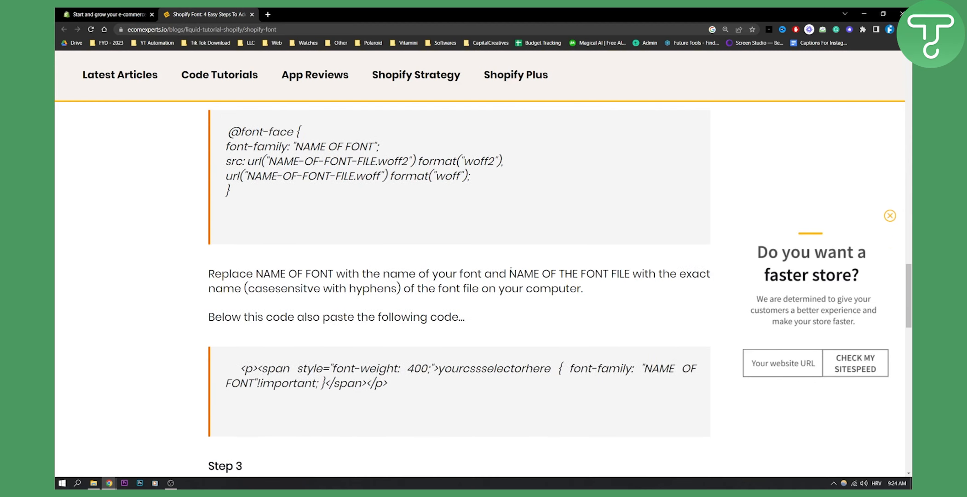
scroll("down", 3)
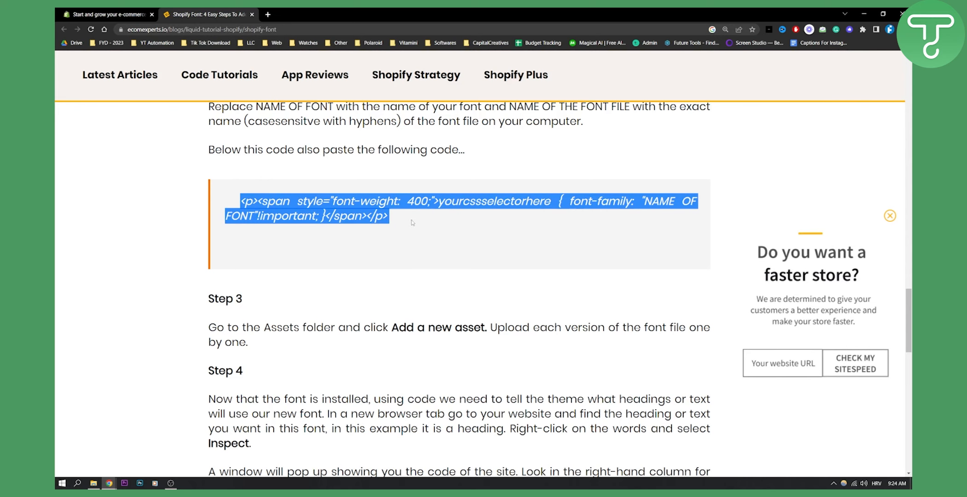
scroll("down", 3)
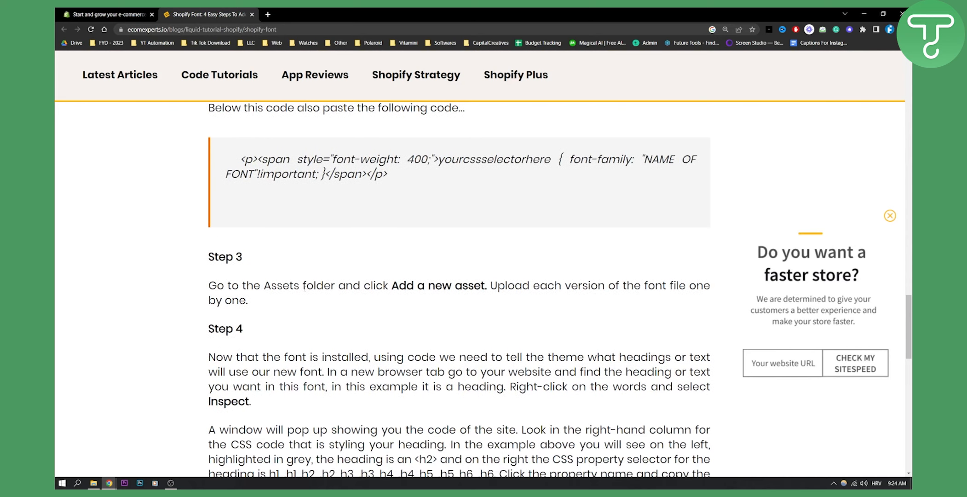
scroll("down", 3)
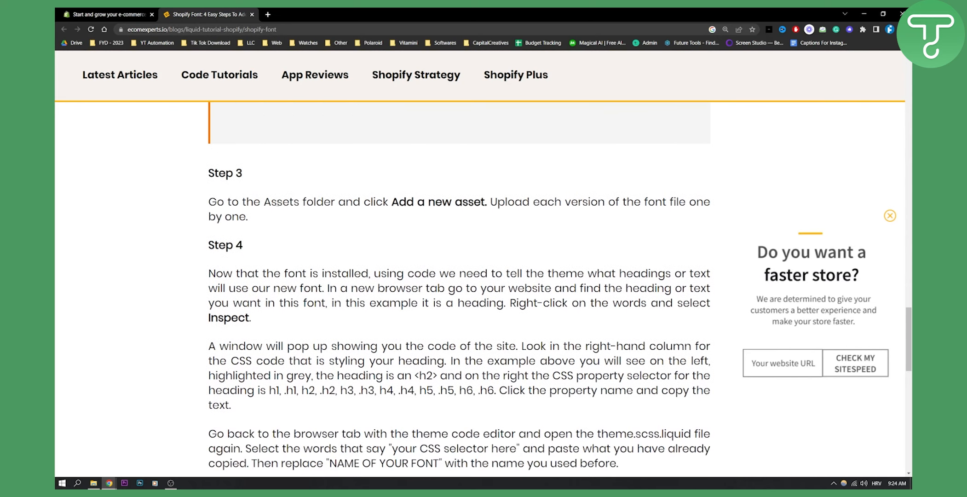
Step: Scroll through the rest of Step 4 on saving changes until the Conclusion heading appears
scroll("down", 3)
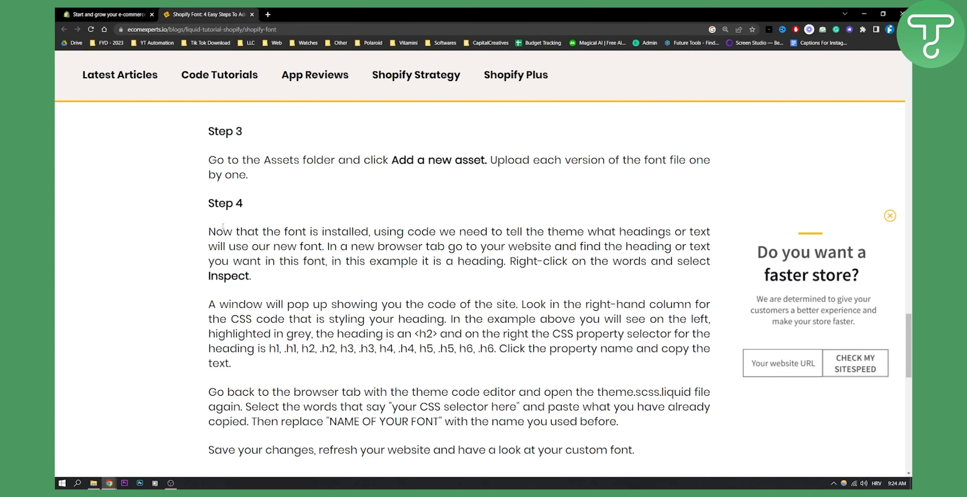
scroll("down", 3)
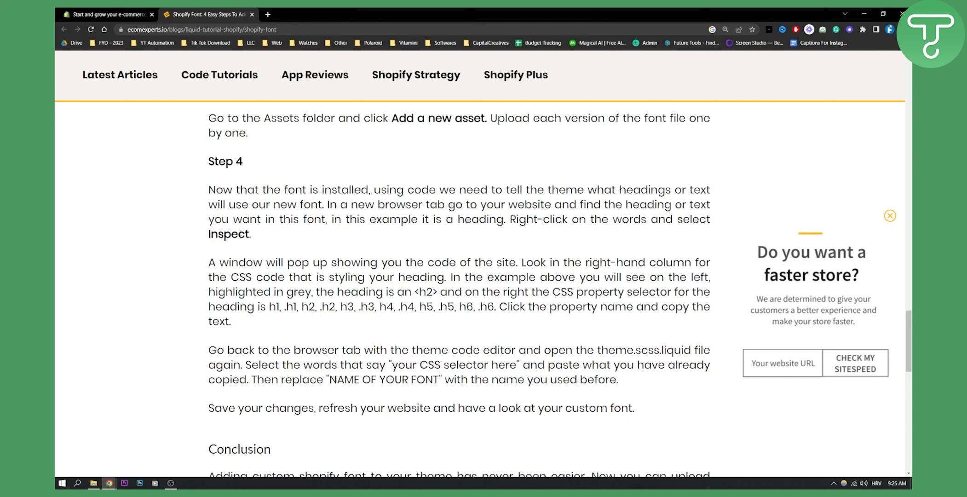
scroll("down", 3)
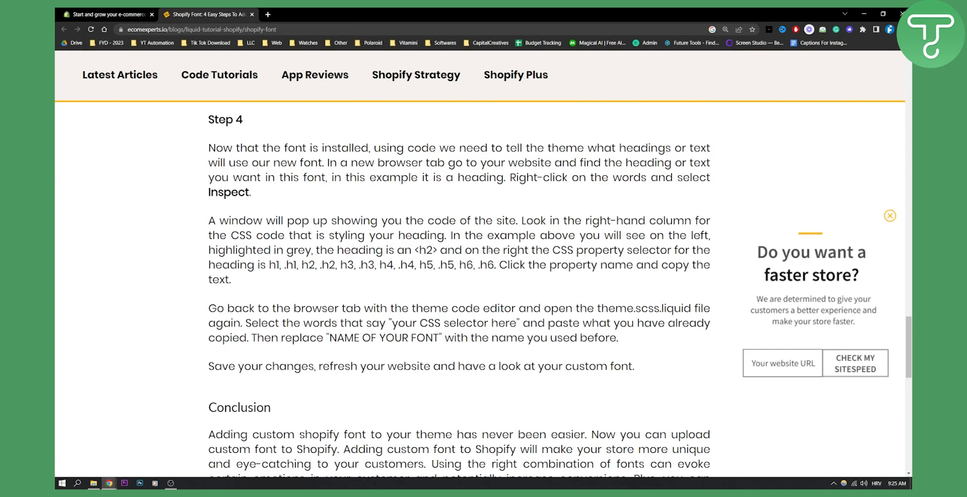
Step: Scroll to the article's end so the full Conclusion paragraph on custom fonts is in view
scroll("down", 3)
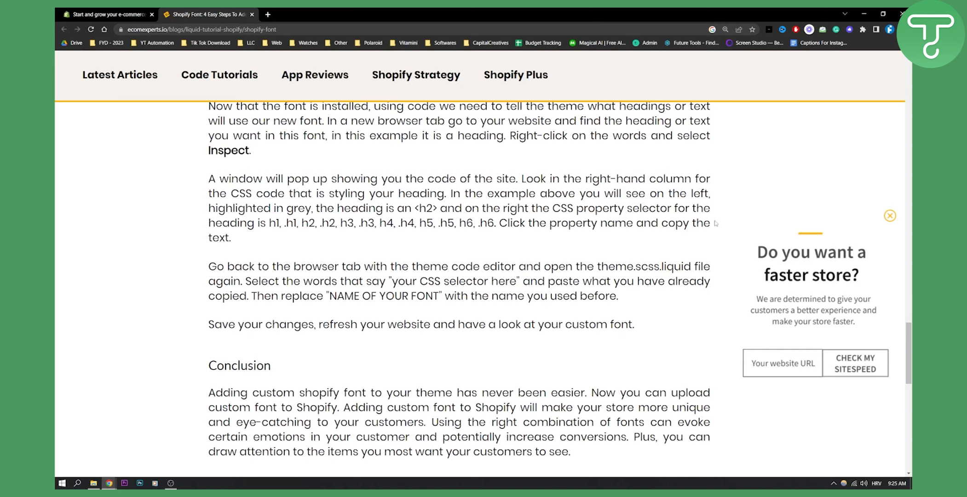
scroll("down", 3)
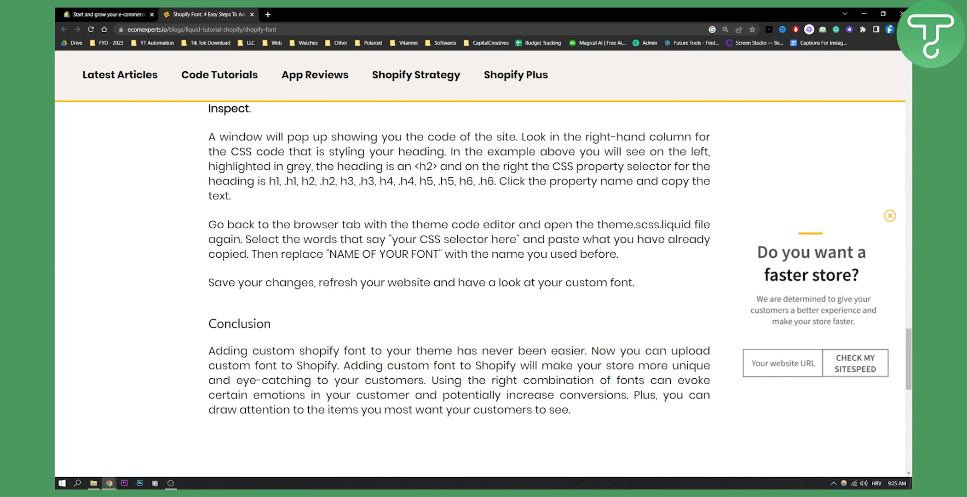
scroll("up", 3)
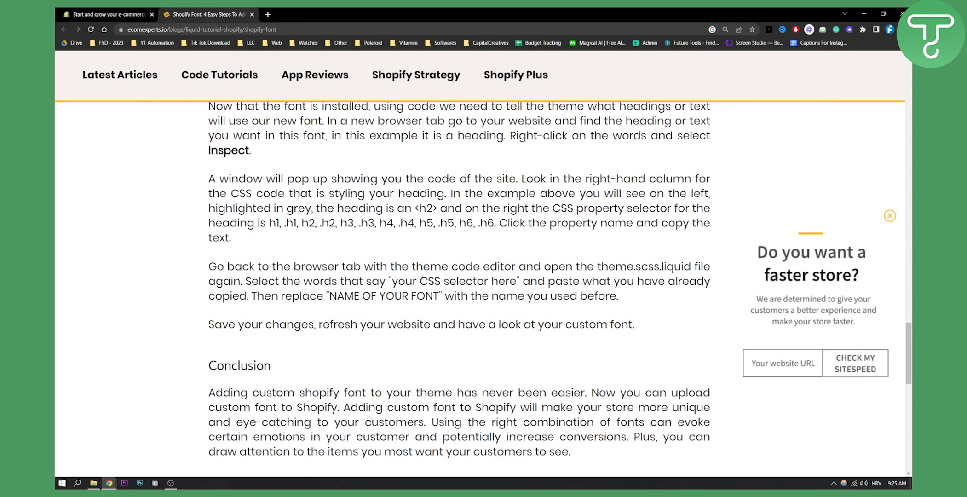